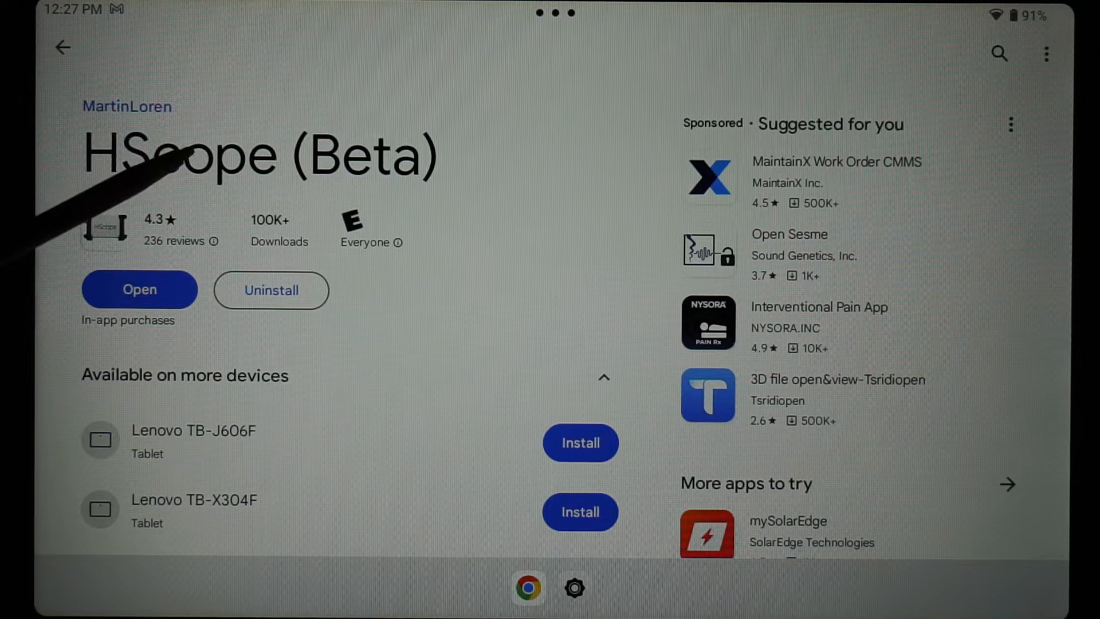
pyautogui.moveTo(140, 175)
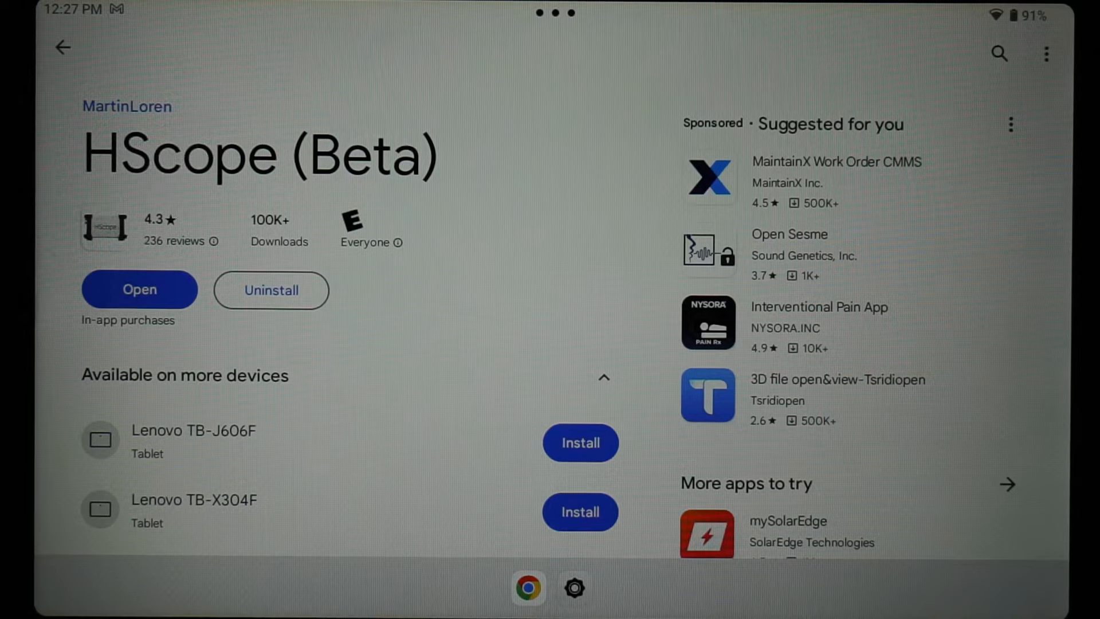
# Launch HScope from its Play Store page to show the tools panel
pyautogui.click(139, 289)
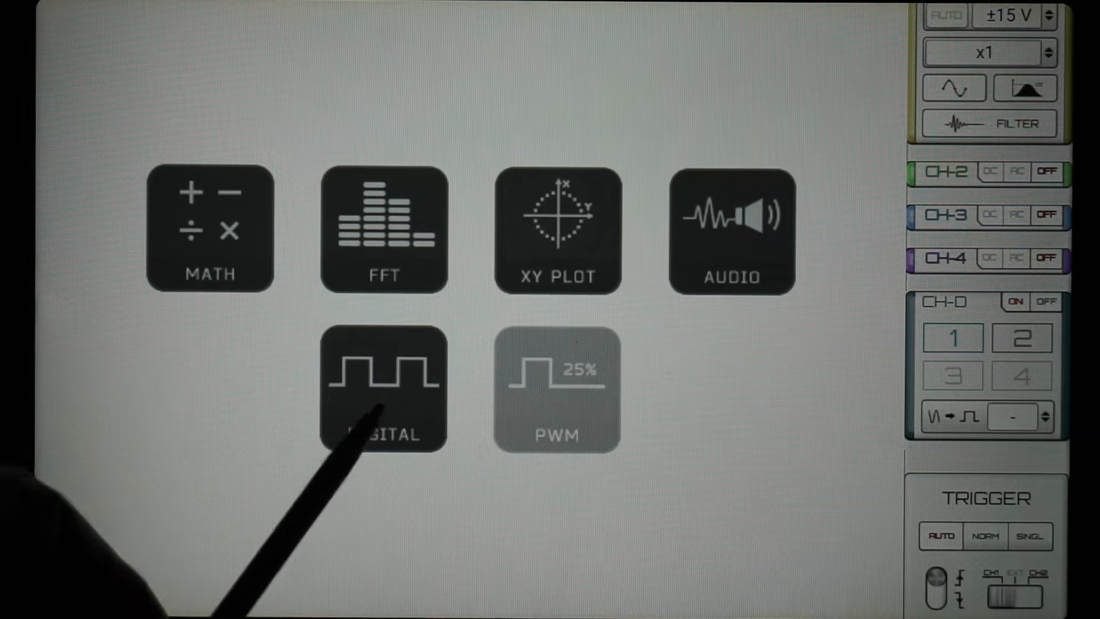
pyautogui.moveTo(323, 483)
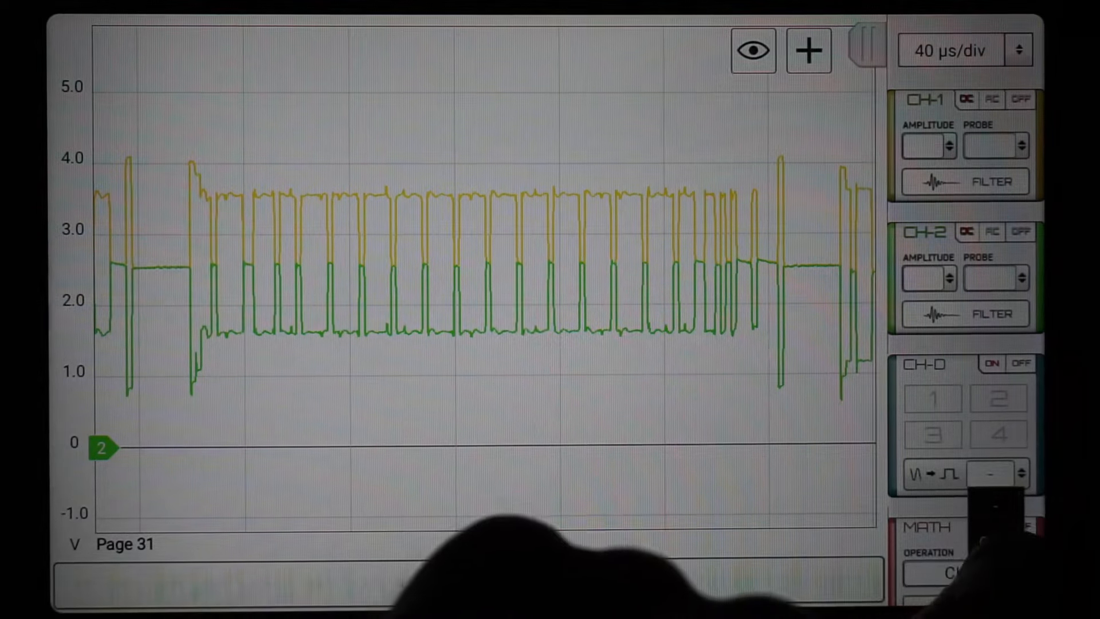
# Set the digital channel CH-D source to CH-1
pyautogui.click(988, 475)
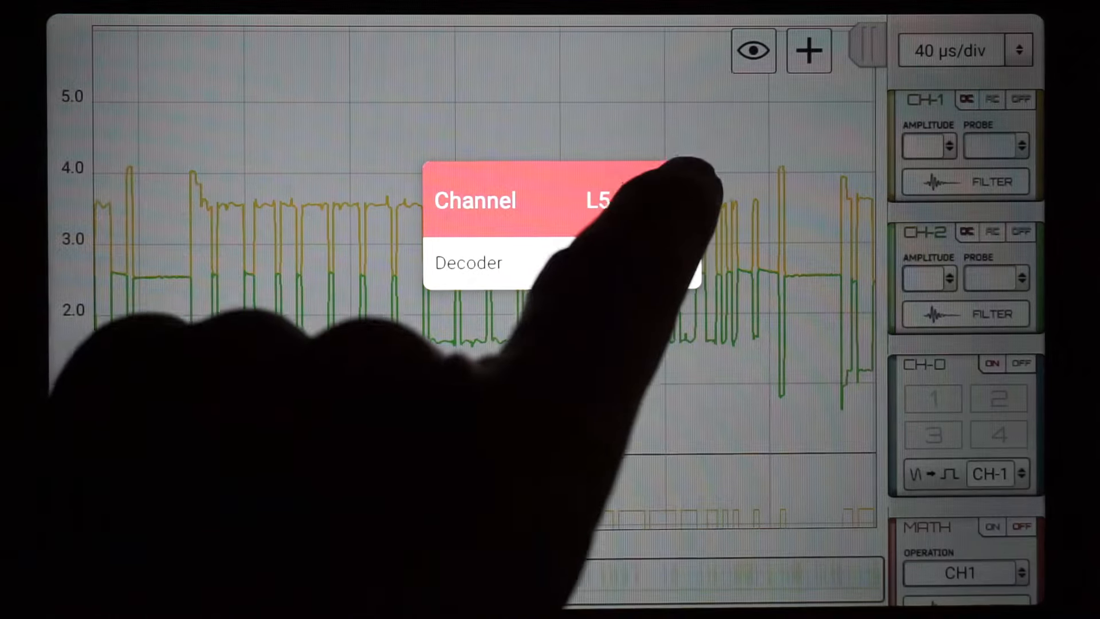
# Decode the digital trace as LIN, showing ID 0x041, eight data bytes and checksum
pyautogui.click(467, 263)
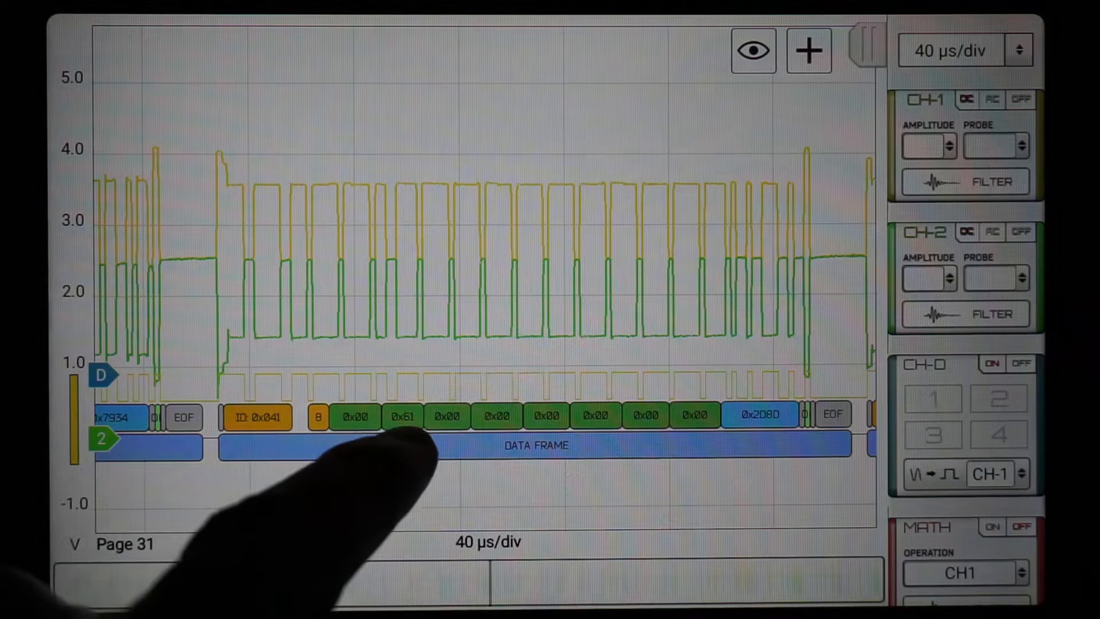
pyautogui.moveTo(252, 463)
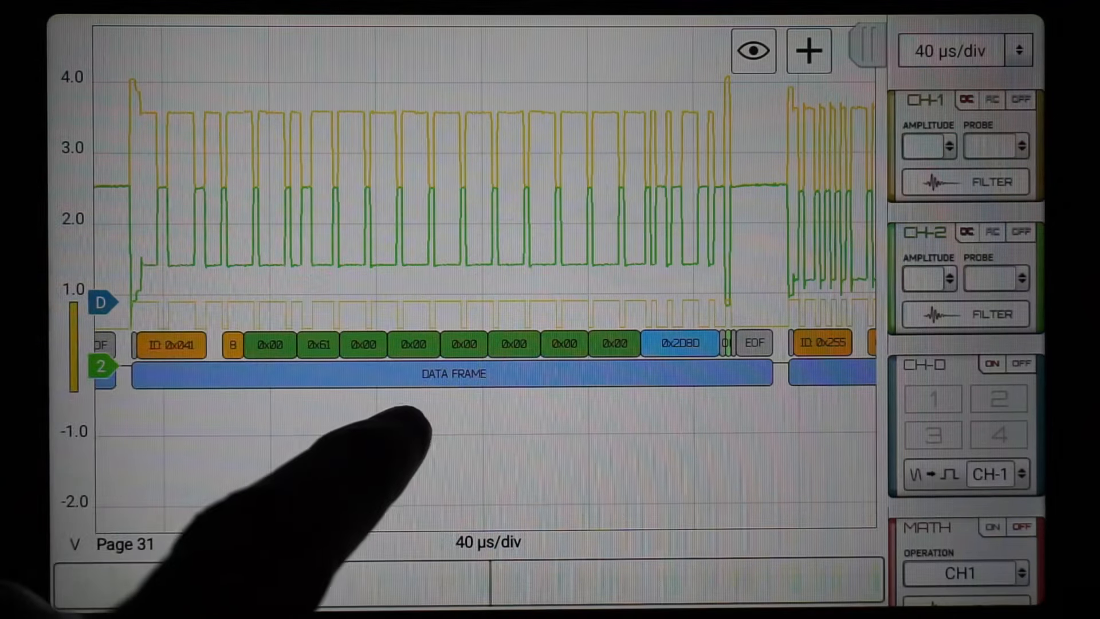
pyautogui.moveTo(386, 393)
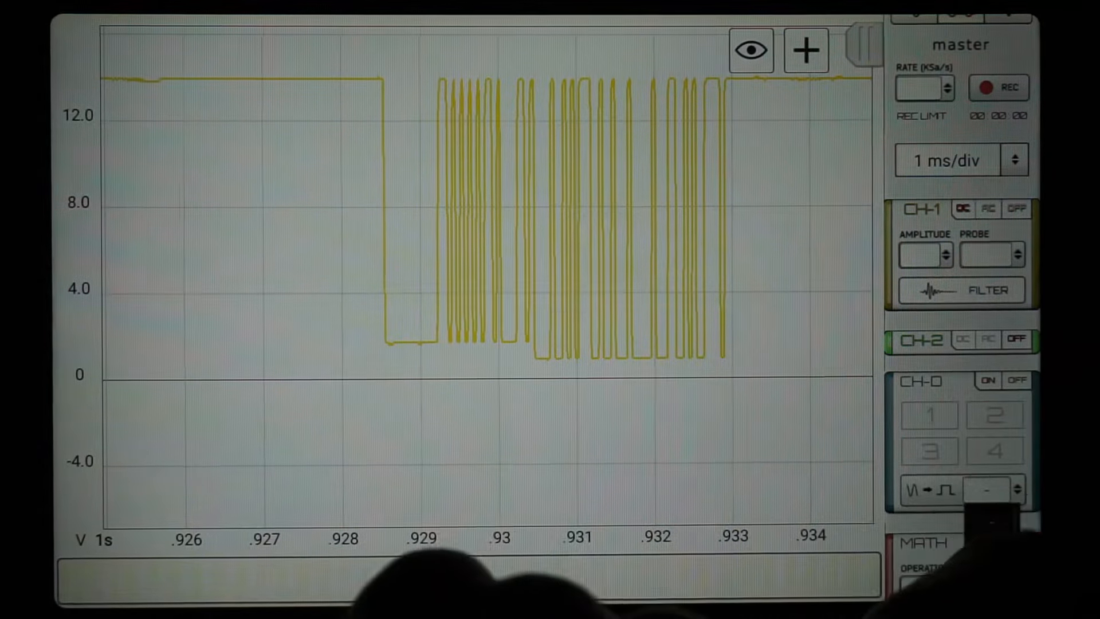
# Feed CH-1 into the digital channel and decode the first waveform as LIN
pyautogui.click(987, 489)
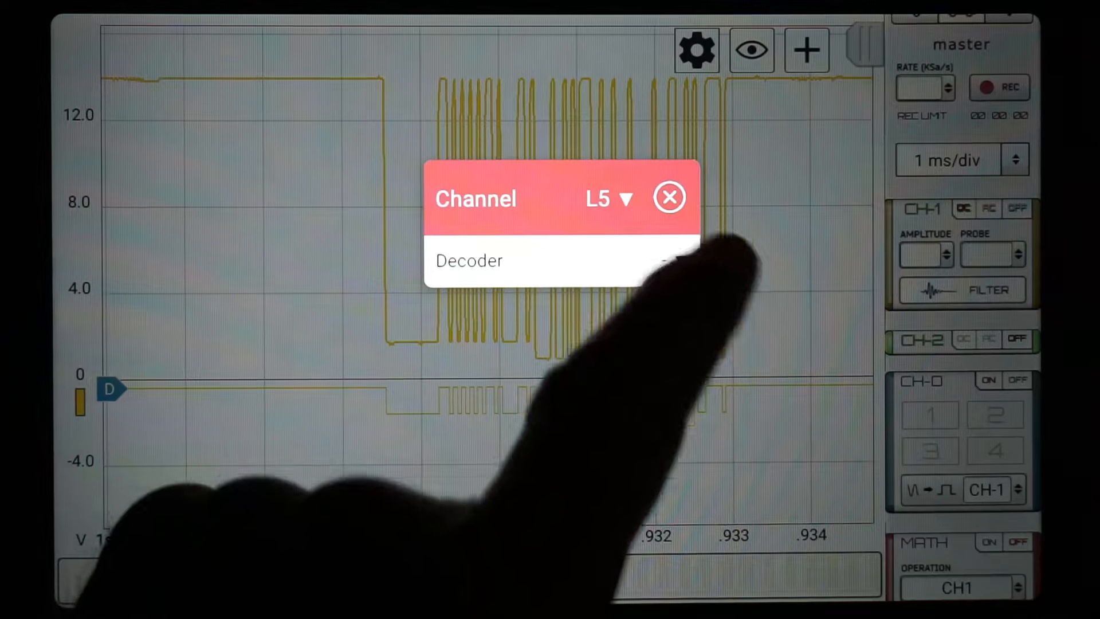
pyautogui.click(667, 260)
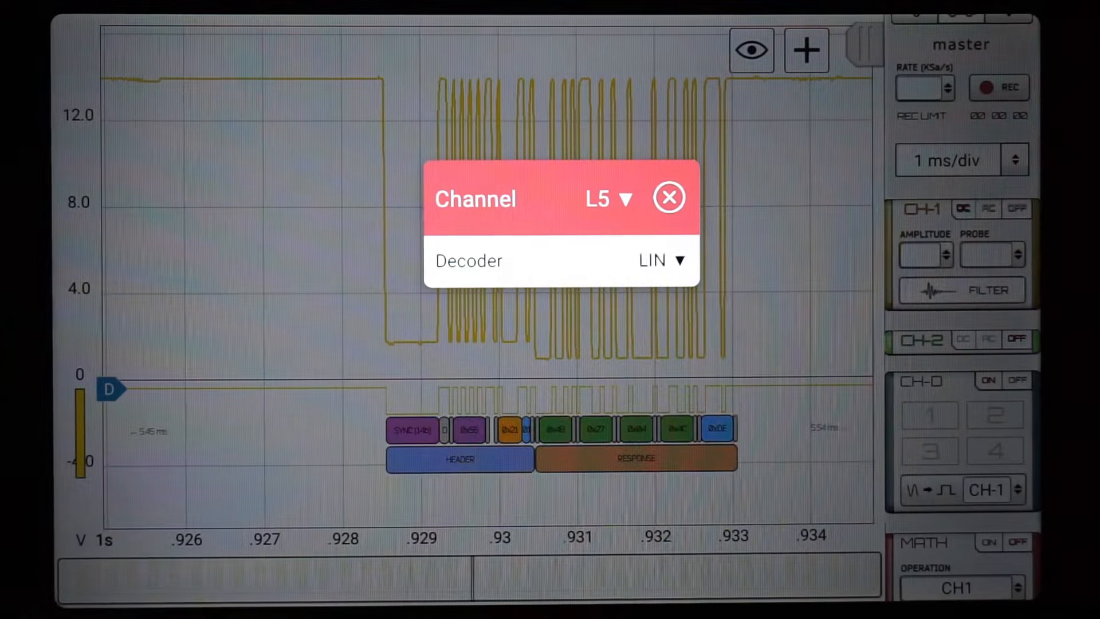
pyautogui.click(668, 197)
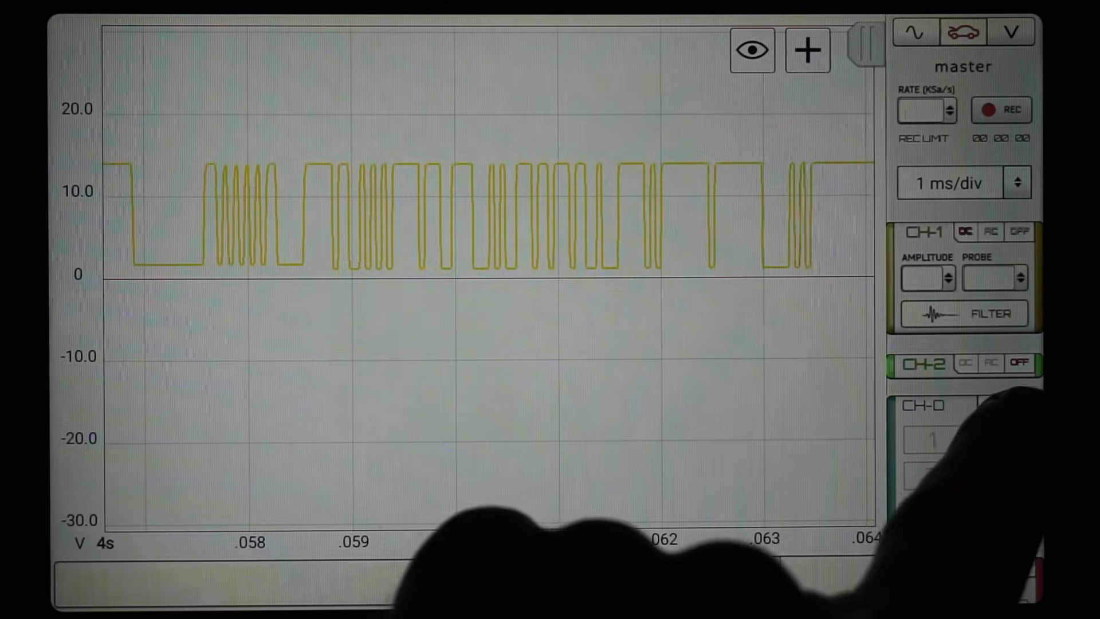
# Feed CH-1 into the digital channel and decode the second waveform as LIN
pyautogui.click(924, 405)
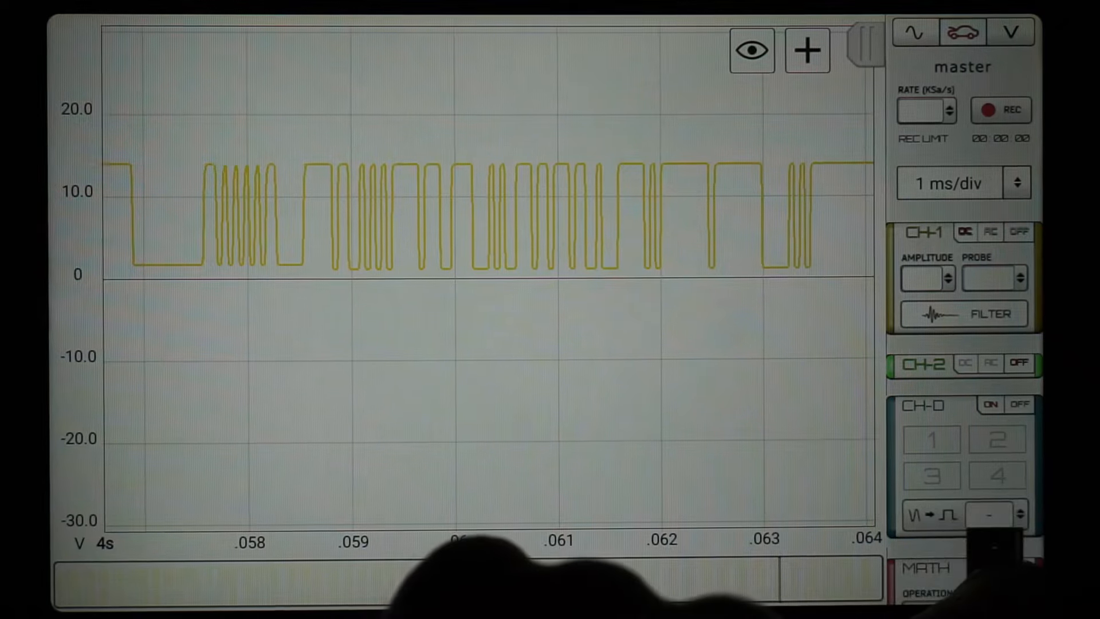
pyautogui.click(989, 515)
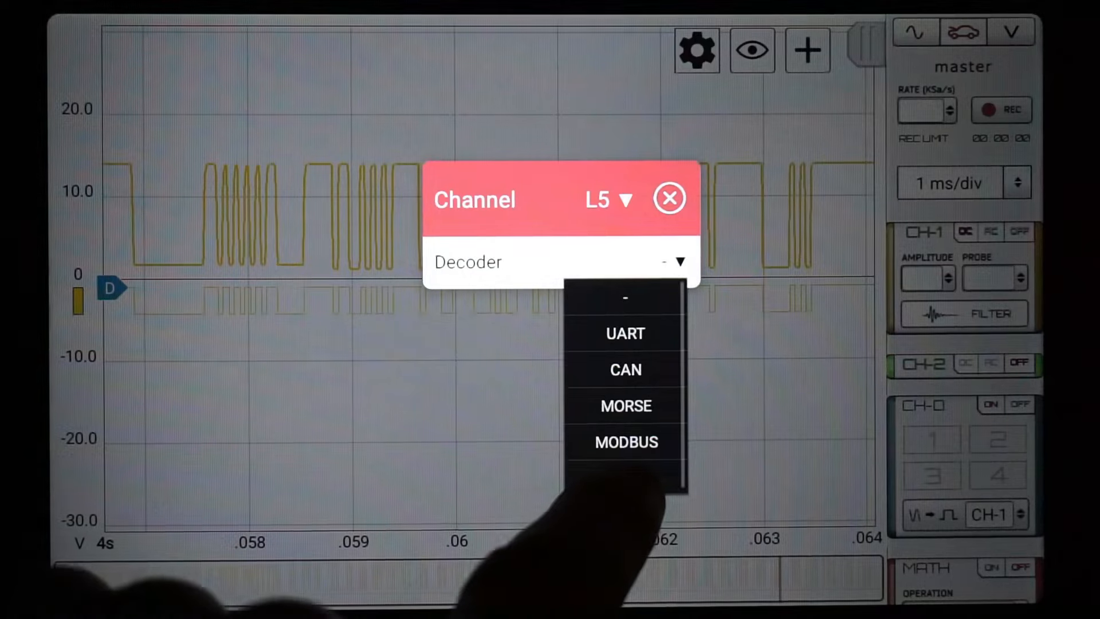
pyautogui.click(623, 332)
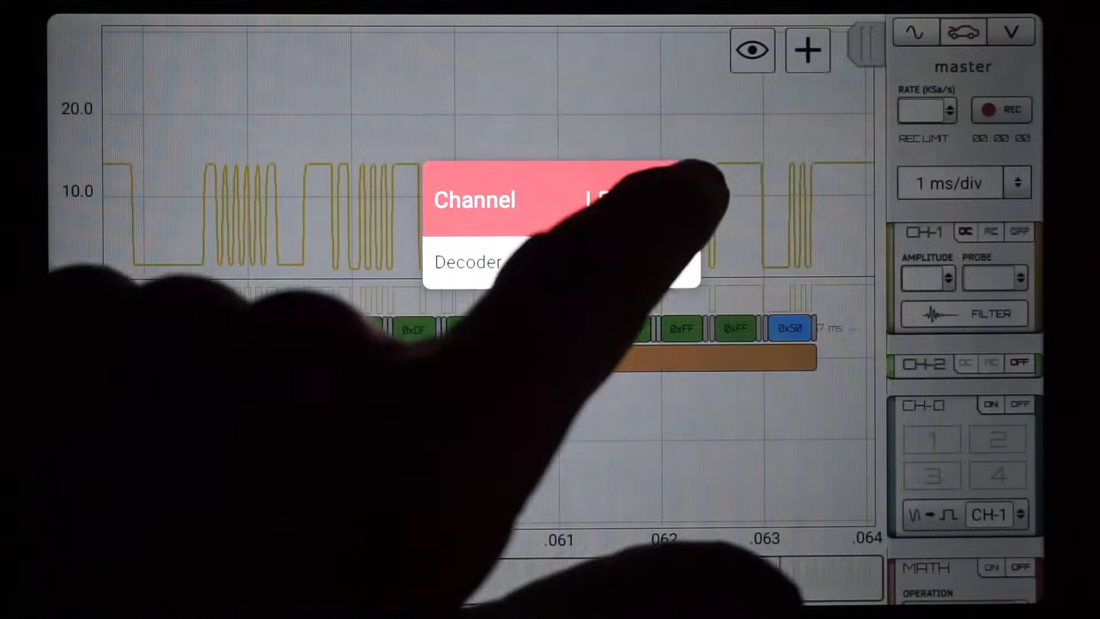